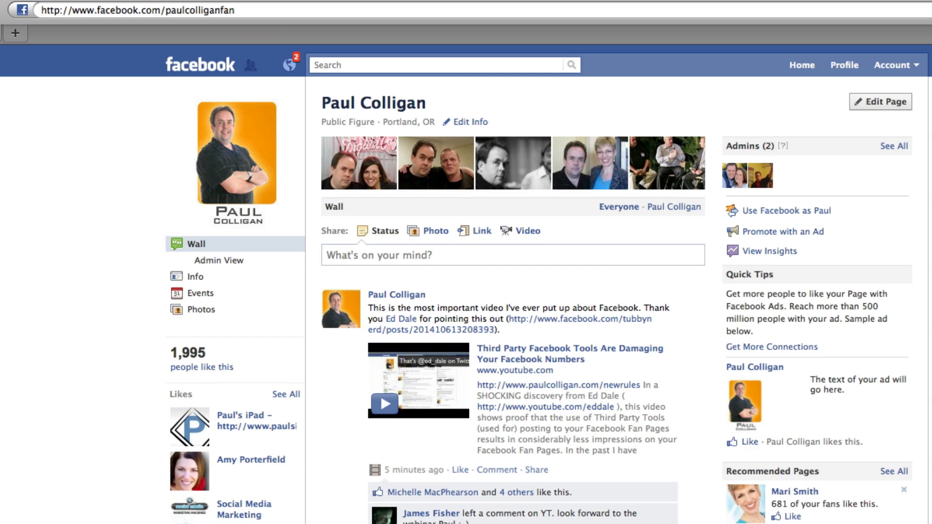
{"action": "mouse_move", "coordinate": [289, 66]}
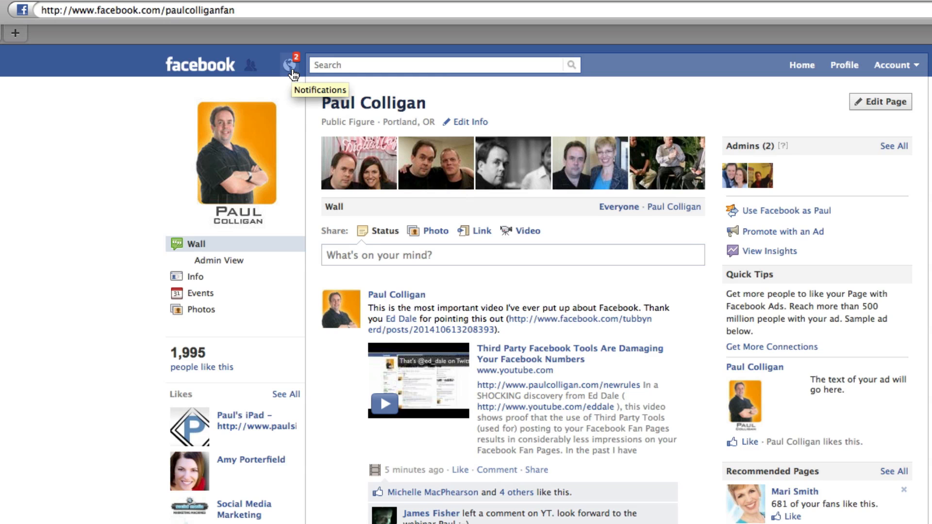
Review the Paul Colligan page's newest notifications, including likes on the shared video link
{"action": "left_click", "coordinate": [290, 64]}
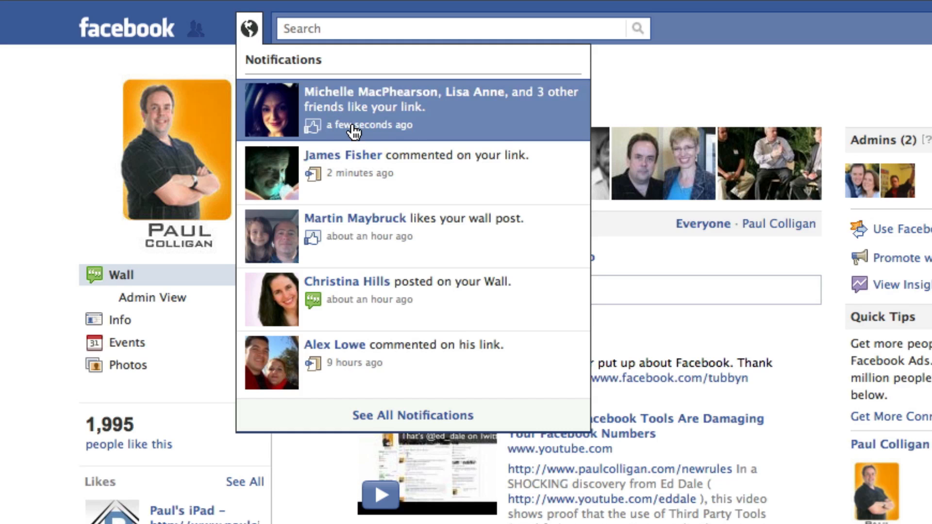
{"action": "mouse_move", "coordinate": [385, 299]}
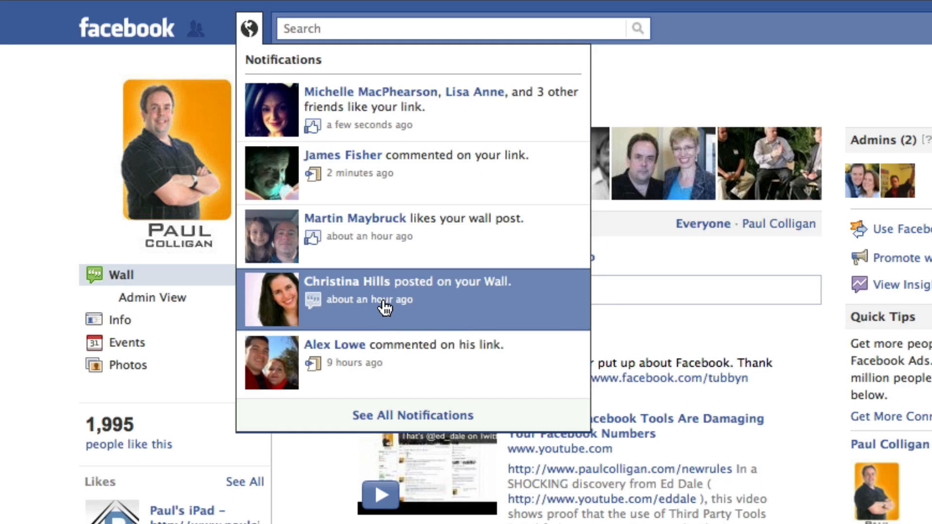
{"action": "mouse_move", "coordinate": [386, 173]}
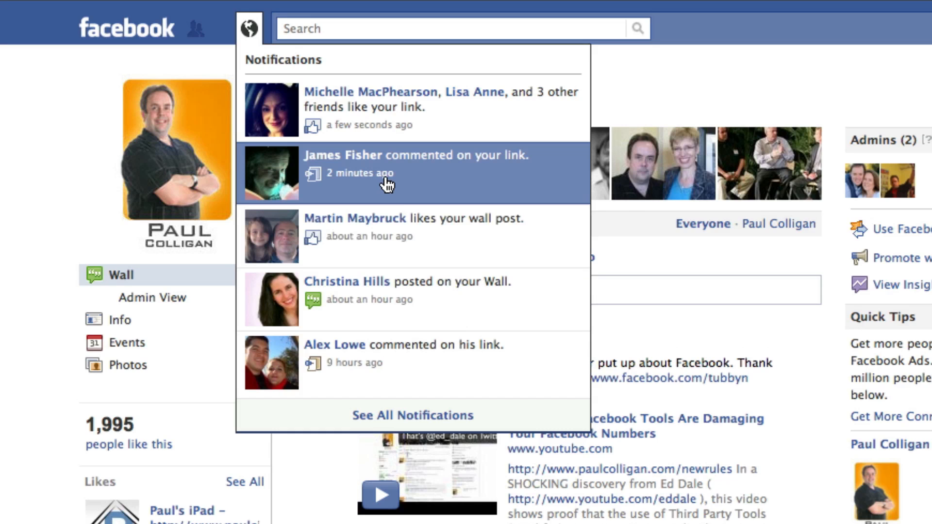
{"action": "mouse_move", "coordinate": [360, 174]}
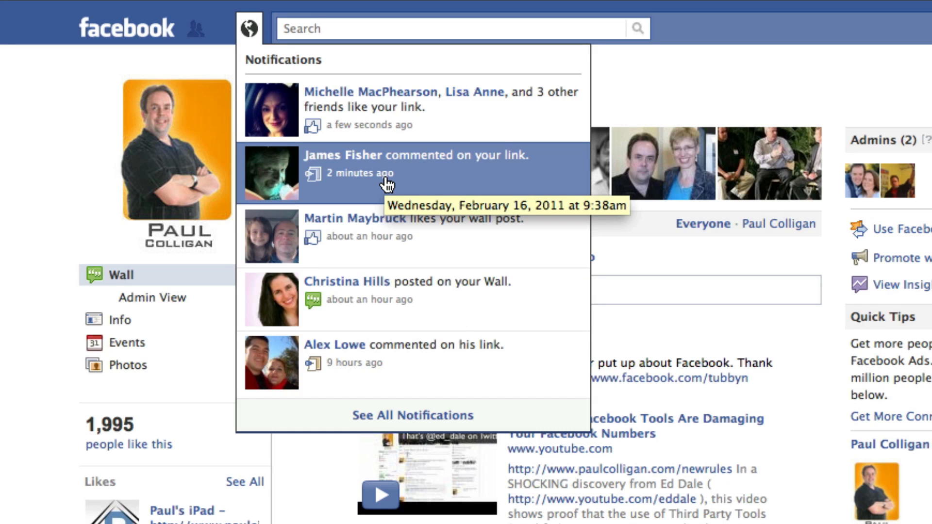
{"action": "mouse_move", "coordinate": [386, 179]}
{"action": "type", "text": "http://www.facebook.com/traffic"}
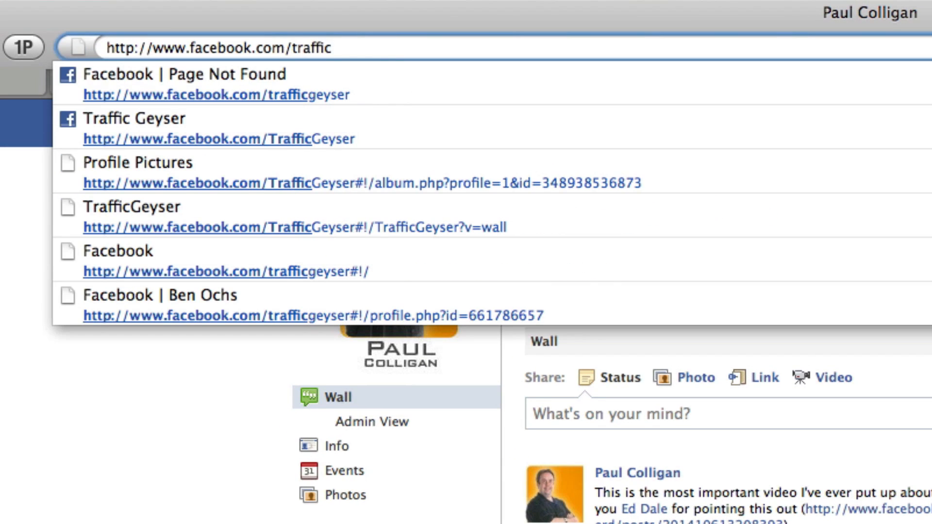
Go to the Traffic Geyser page and start using Facebook as Traffic Geyser
{"action": "left_click", "coordinate": [136, 118]}
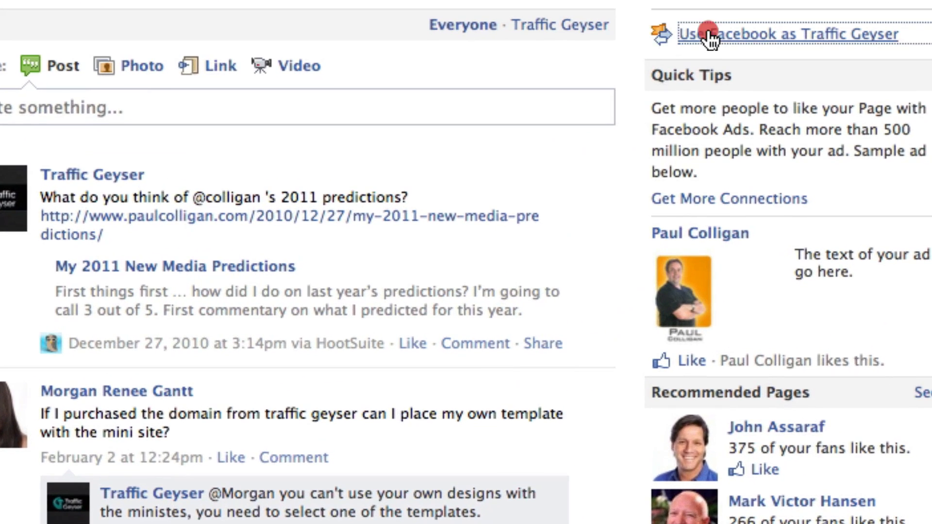
{"action": "left_click", "coordinate": [711, 34]}
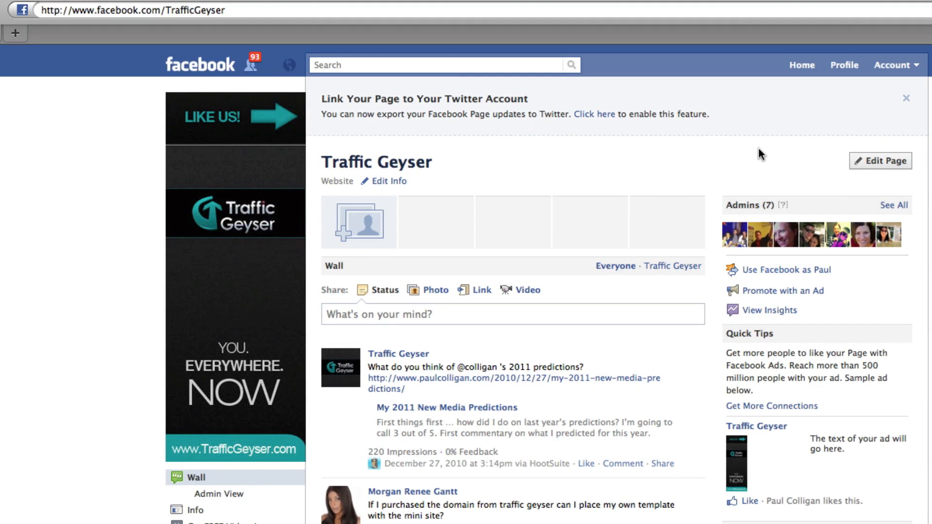
{"action": "mouse_move", "coordinate": [256, 74]}
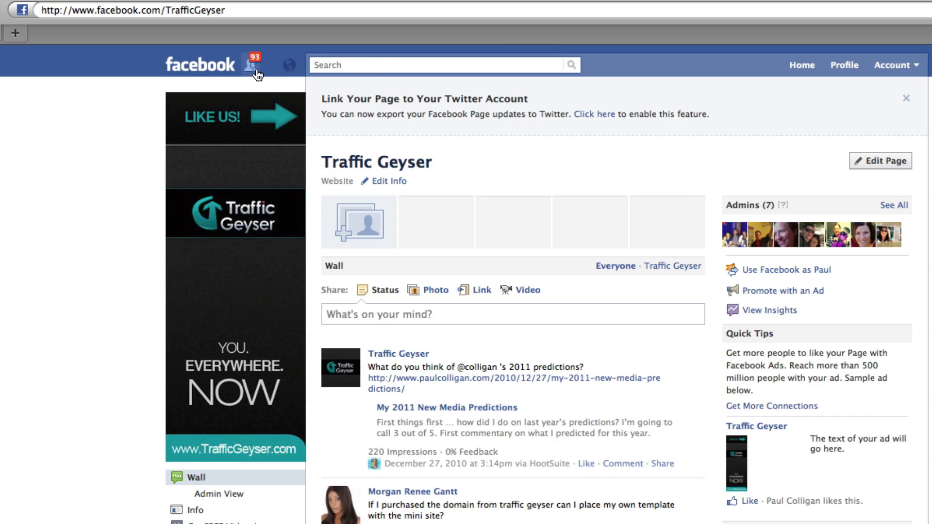
{"action": "mouse_move", "coordinate": [256, 62]}
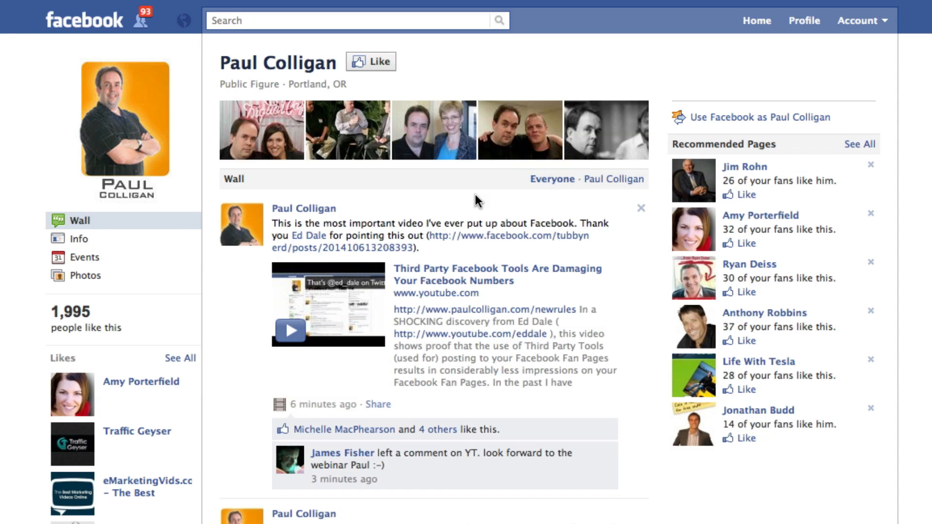
{"action": "mouse_move", "coordinate": [367, 62]}
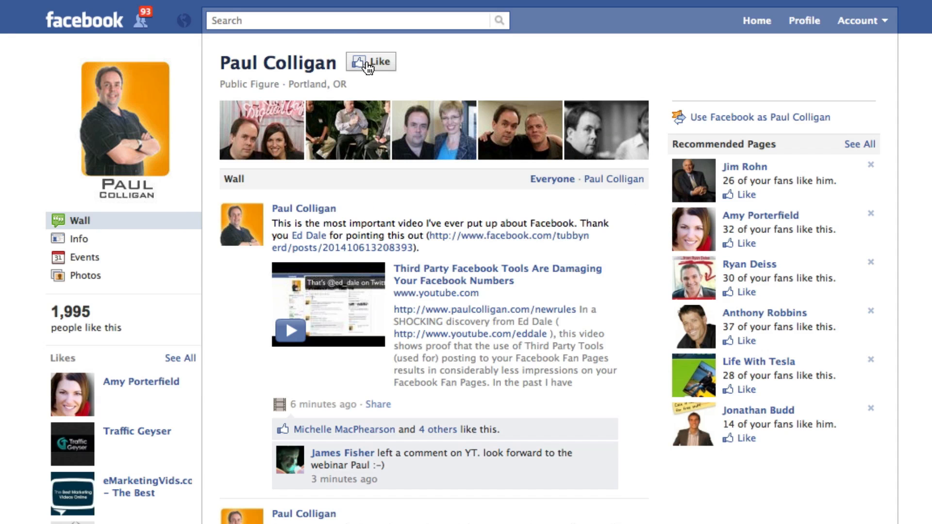
As Traffic Geyser, like Paul Colligan's page, share "Hey it's a great day." on the wall, then remove it
{"action": "left_click", "coordinate": [369, 61]}
{"action": "type", "text": "Hey"}
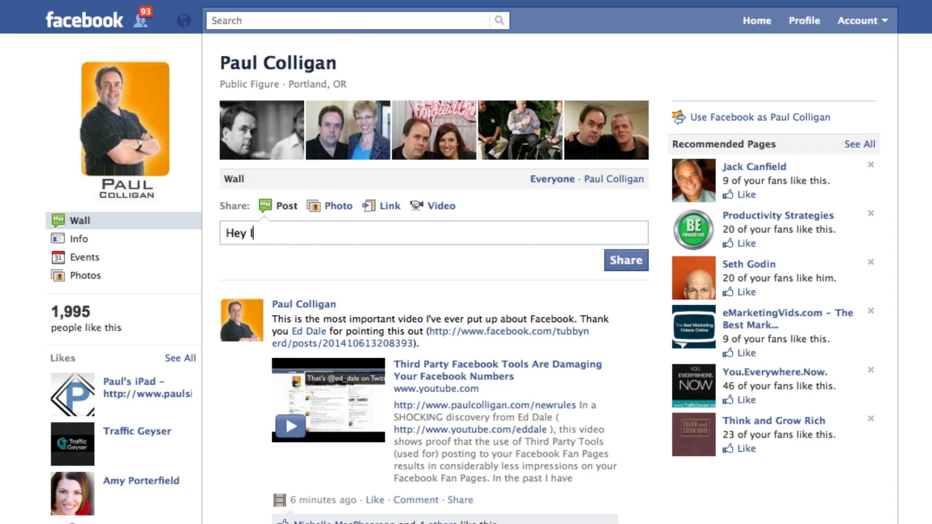
{"action": "type", "text": "it's a great day."}
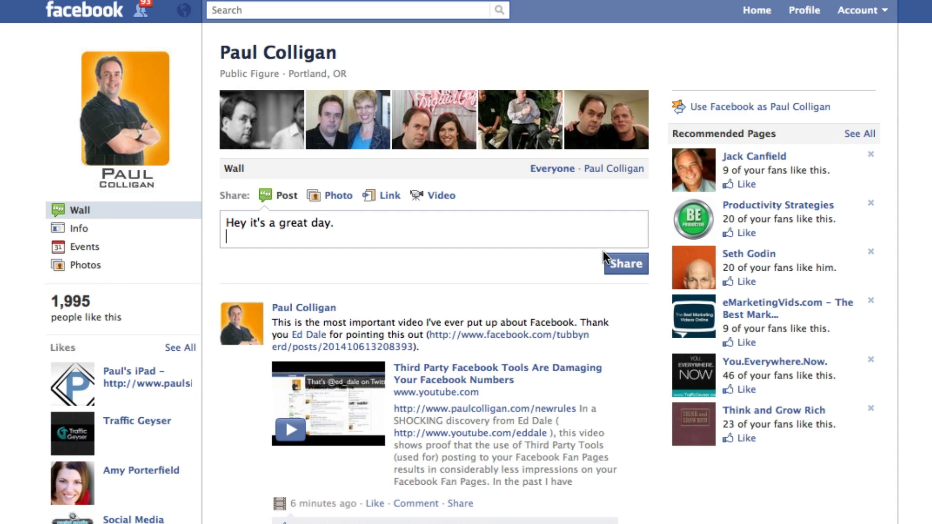
{"action": "left_click", "coordinate": [626, 263]}
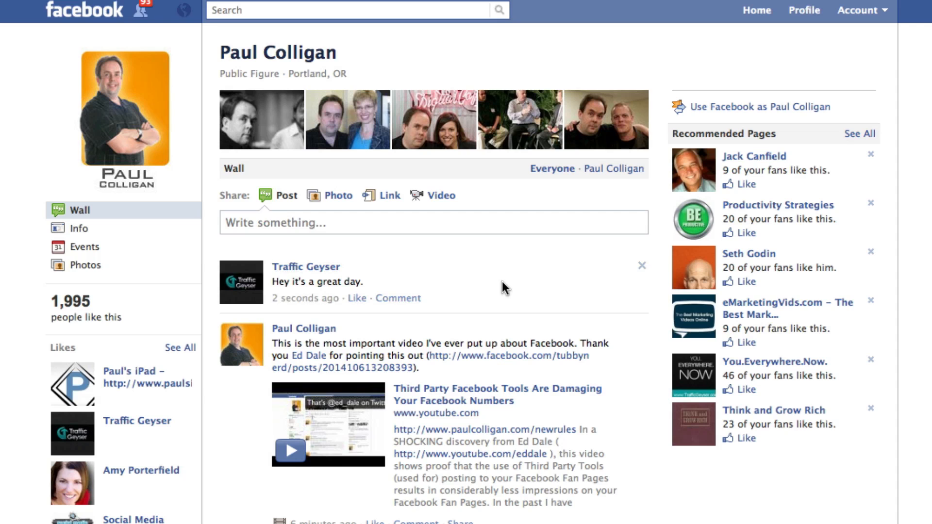
{"action": "mouse_move", "coordinate": [641, 266]}
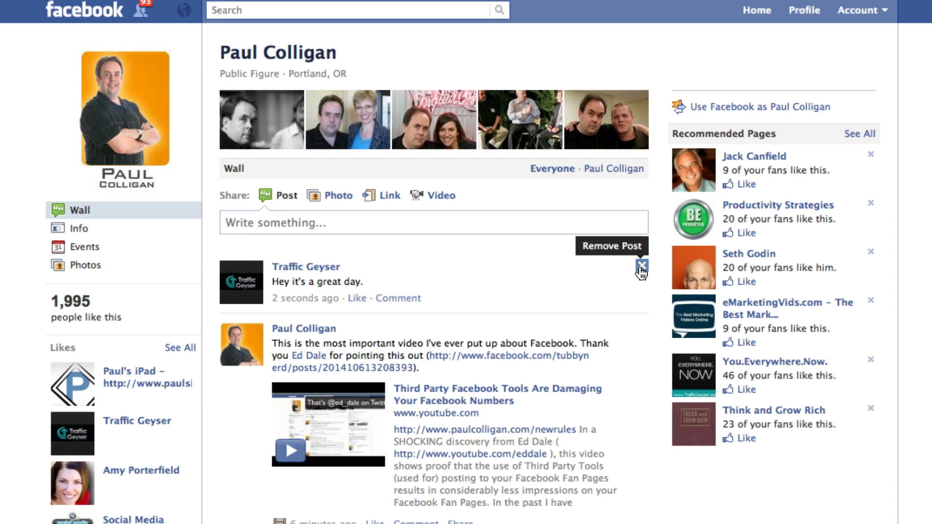
{"action": "left_click", "coordinate": [642, 266]}
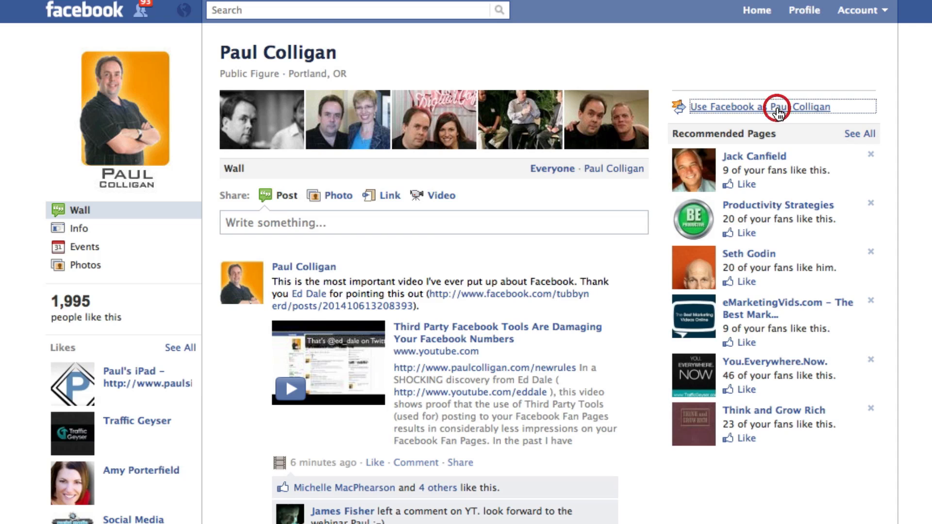
Return to using Facebook as Paul Colligan with the admin view restored
{"action": "left_click", "coordinate": [778, 106]}
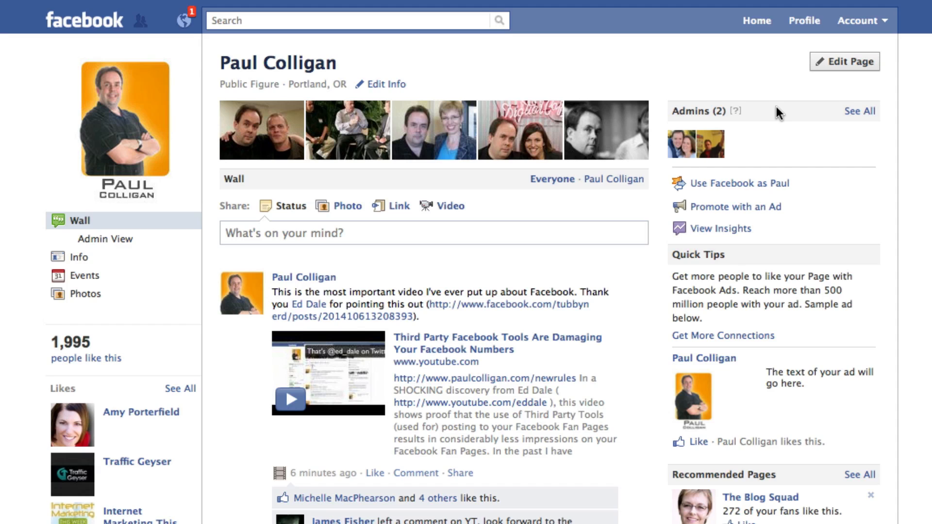
{"action": "mouse_move", "coordinate": [645, 127]}
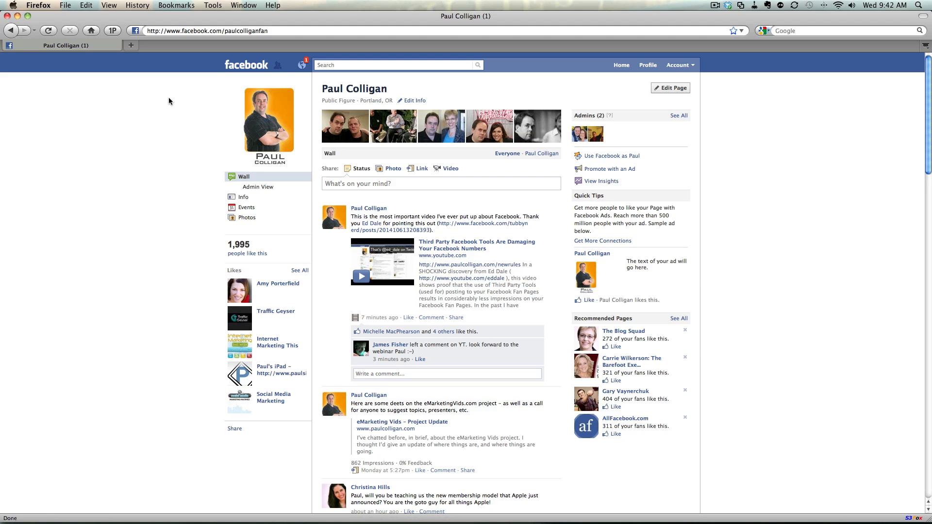
{"action": "mouse_move", "coordinate": [176, 94]}
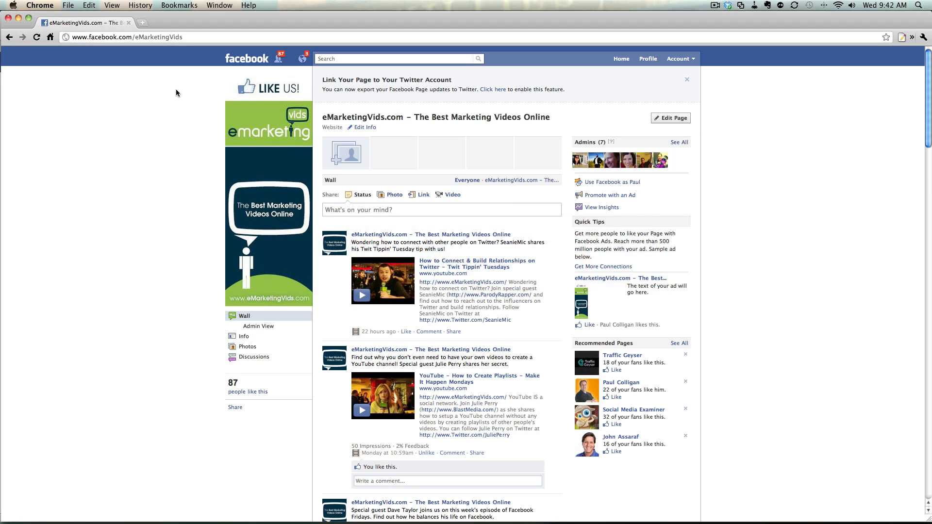
{"action": "mouse_move", "coordinate": [243, 86]}
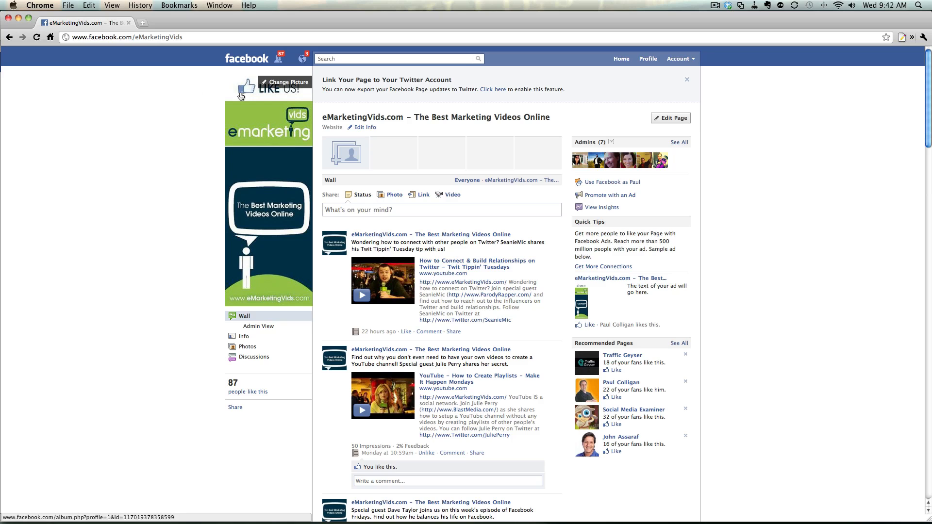
{"action": "mouse_move", "coordinate": [310, 147]}
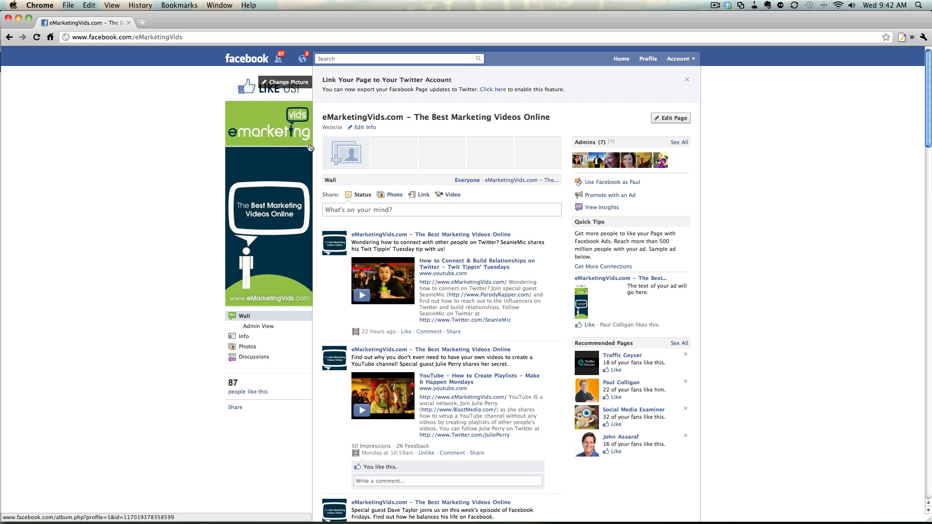
Check the eMarketingVids.com page's 87 new likes in Chrome, then close the list
{"action": "left_click", "coordinate": [278, 58]}
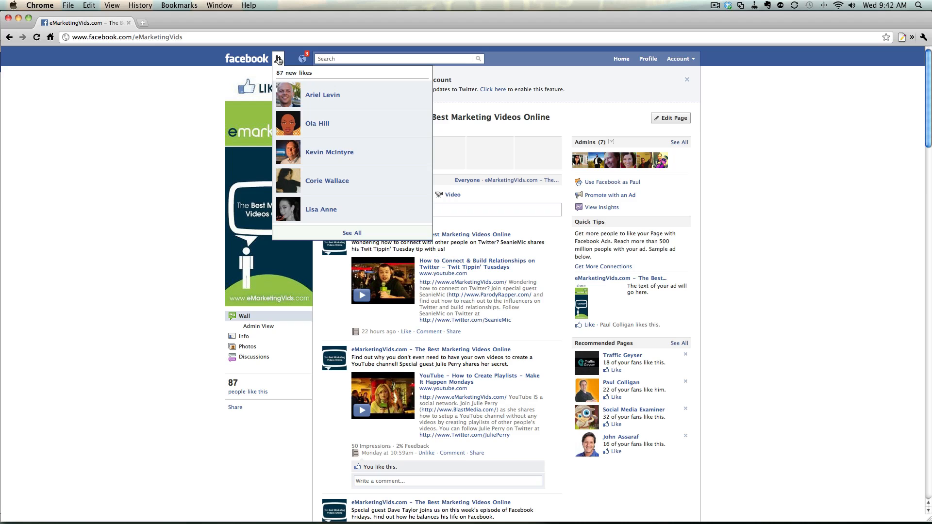
{"action": "left_click", "coordinate": [200, 101]}
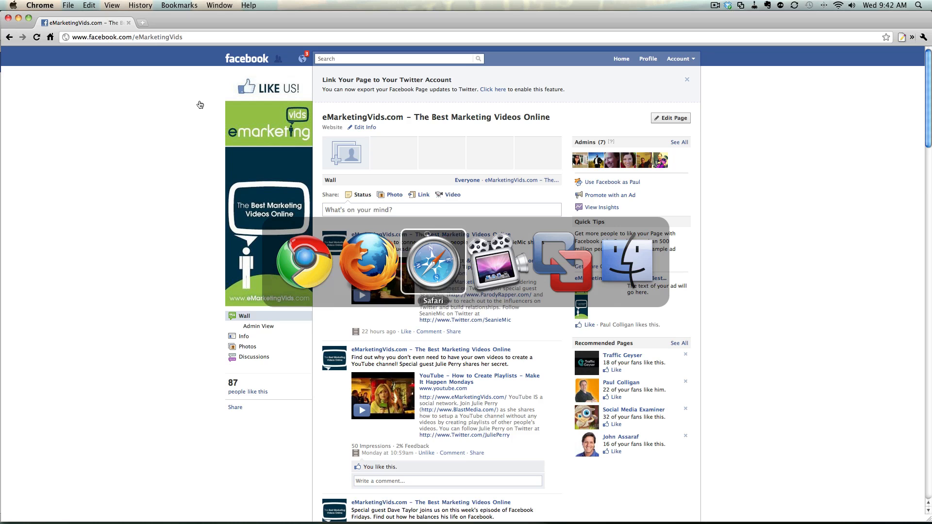
Switch to Safari showing the Social Media Marketing Machines page's admin view
{"action": "left_click", "coordinate": [433, 261]}
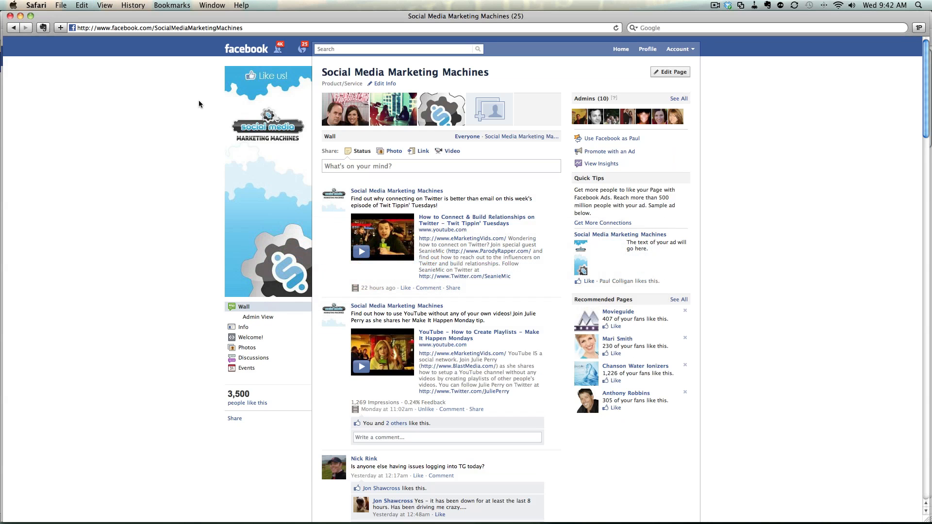
{"action": "mouse_move", "coordinate": [309, 118]}
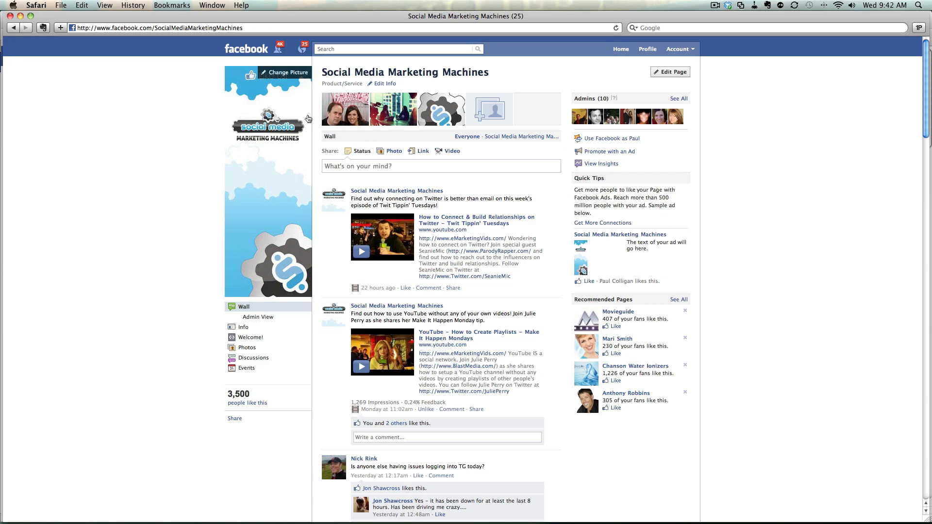